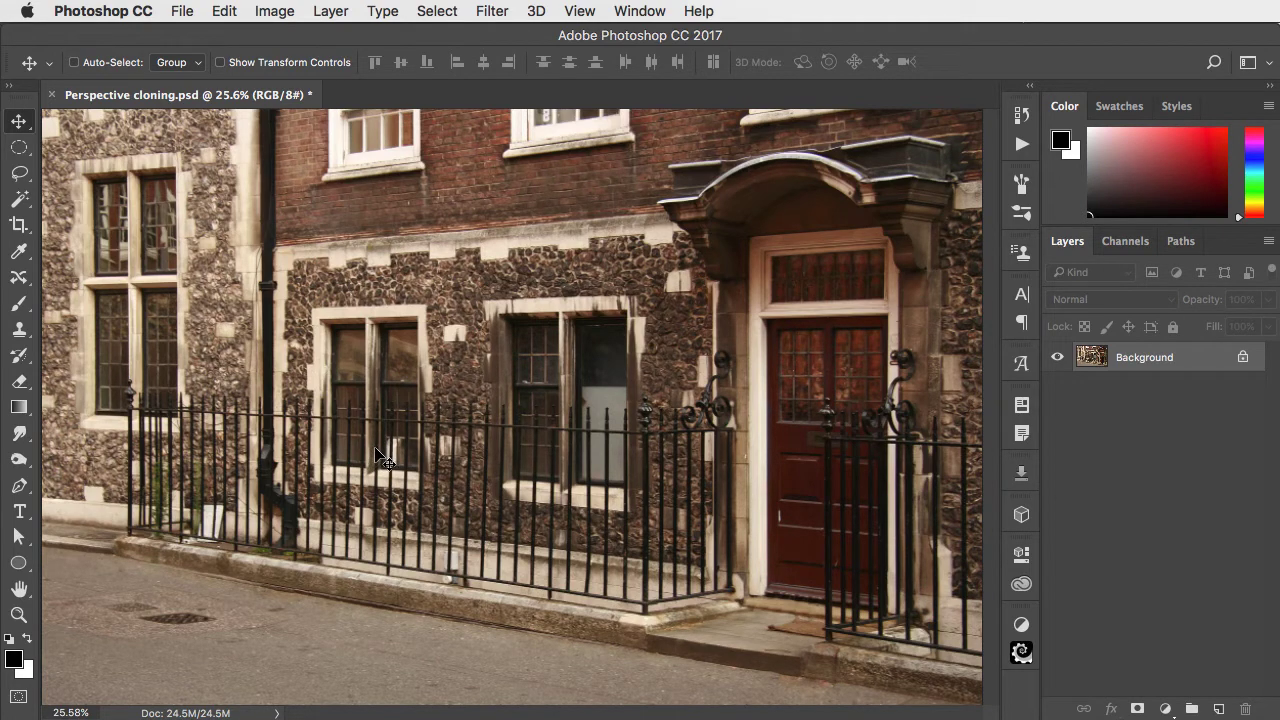
- Add a new empty Layer 1 and set the Clone Stamp to sample Current & Below
left_click(332, 12)
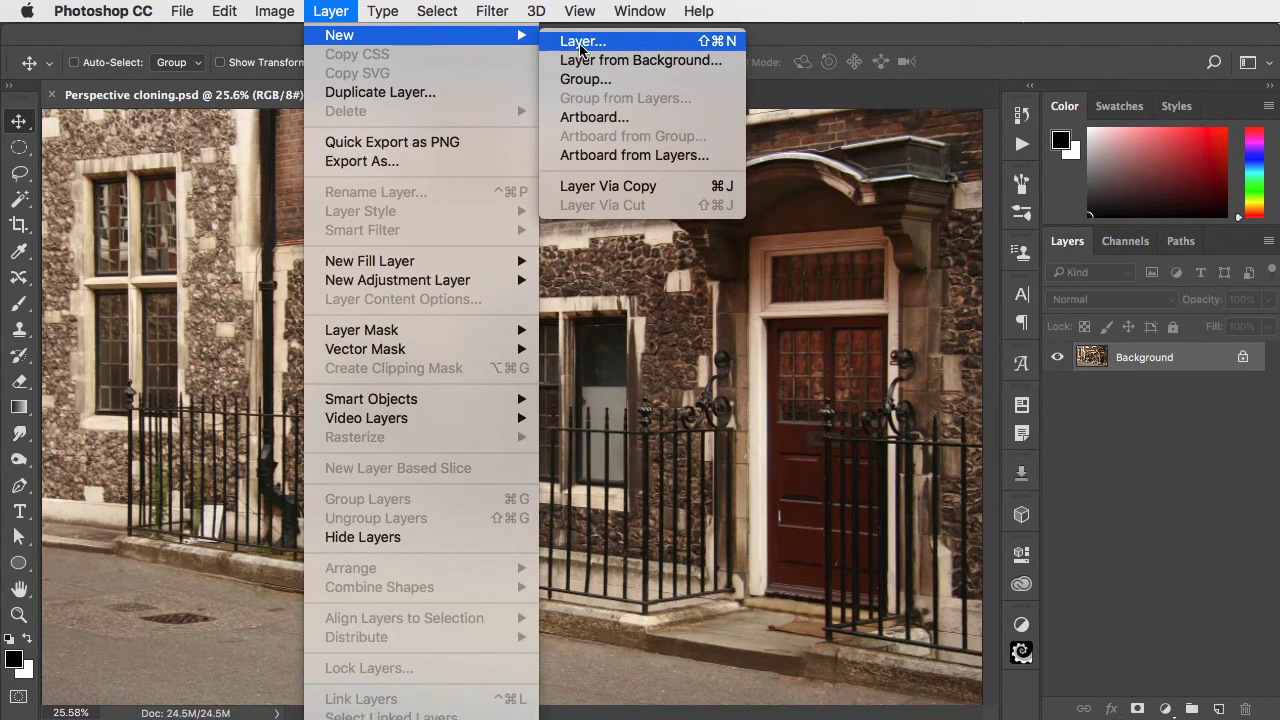
left_click(584, 40)
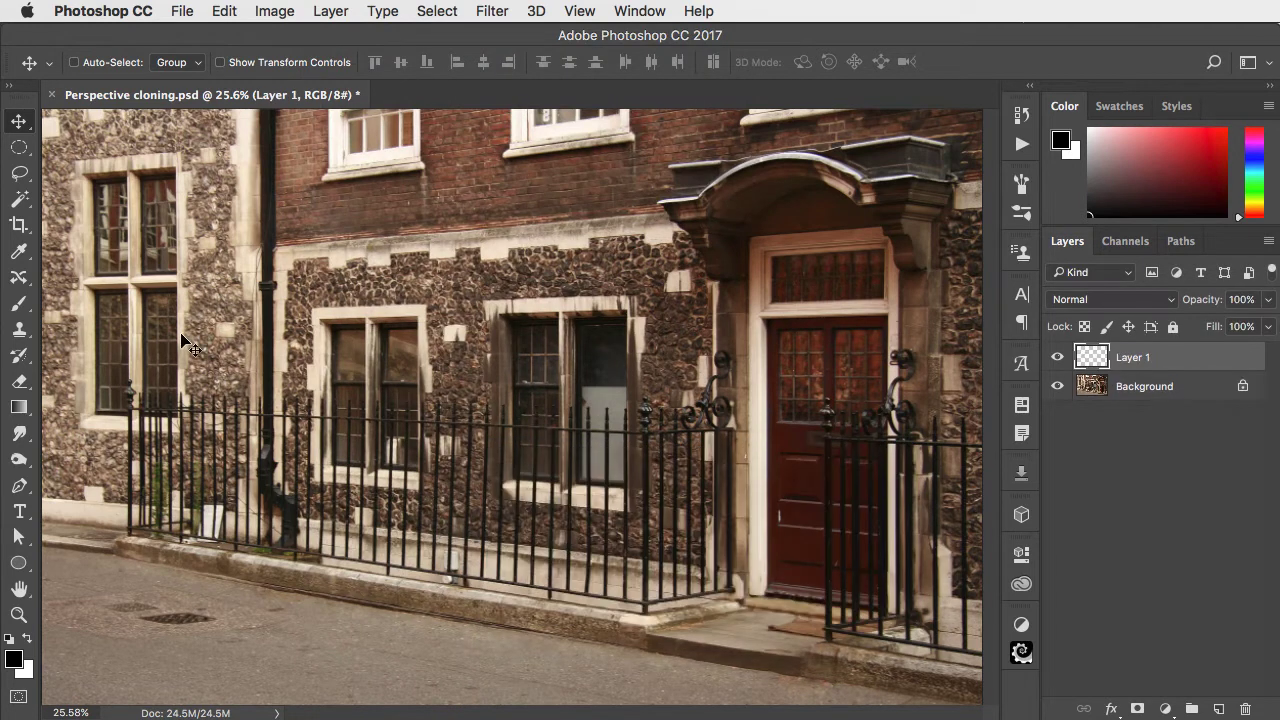
left_click(20, 328)
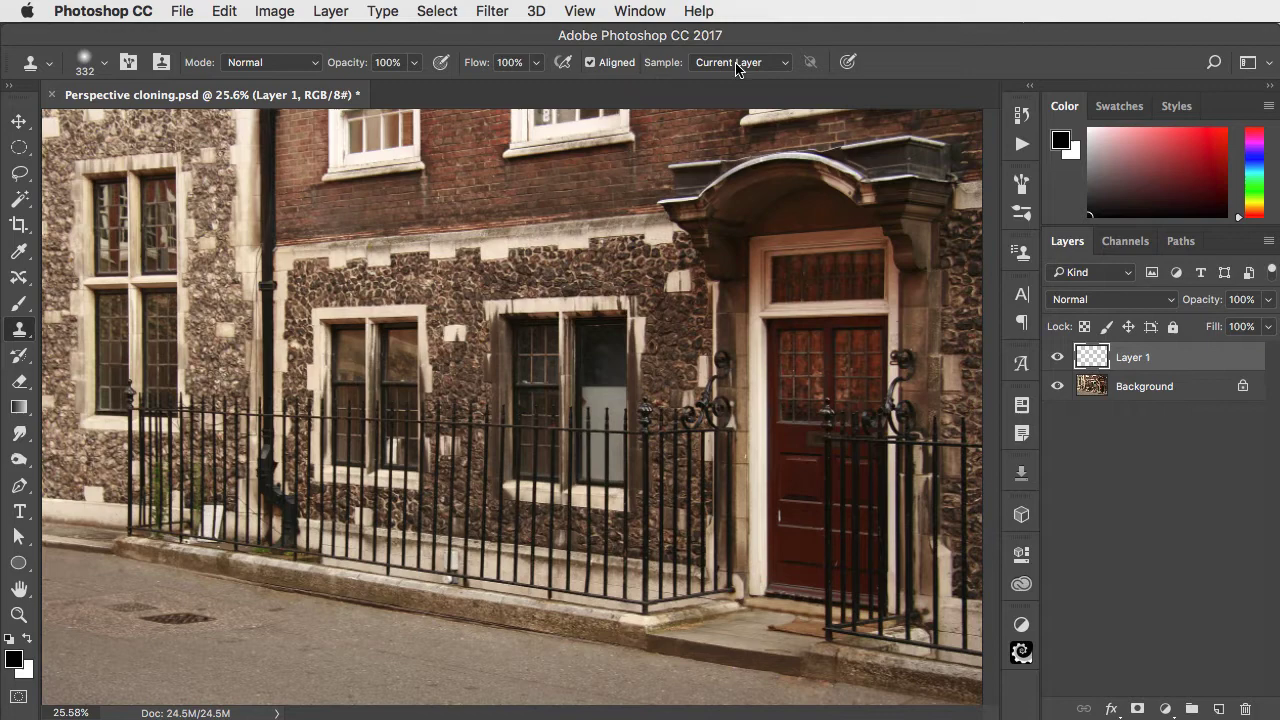
left_click(740, 62)
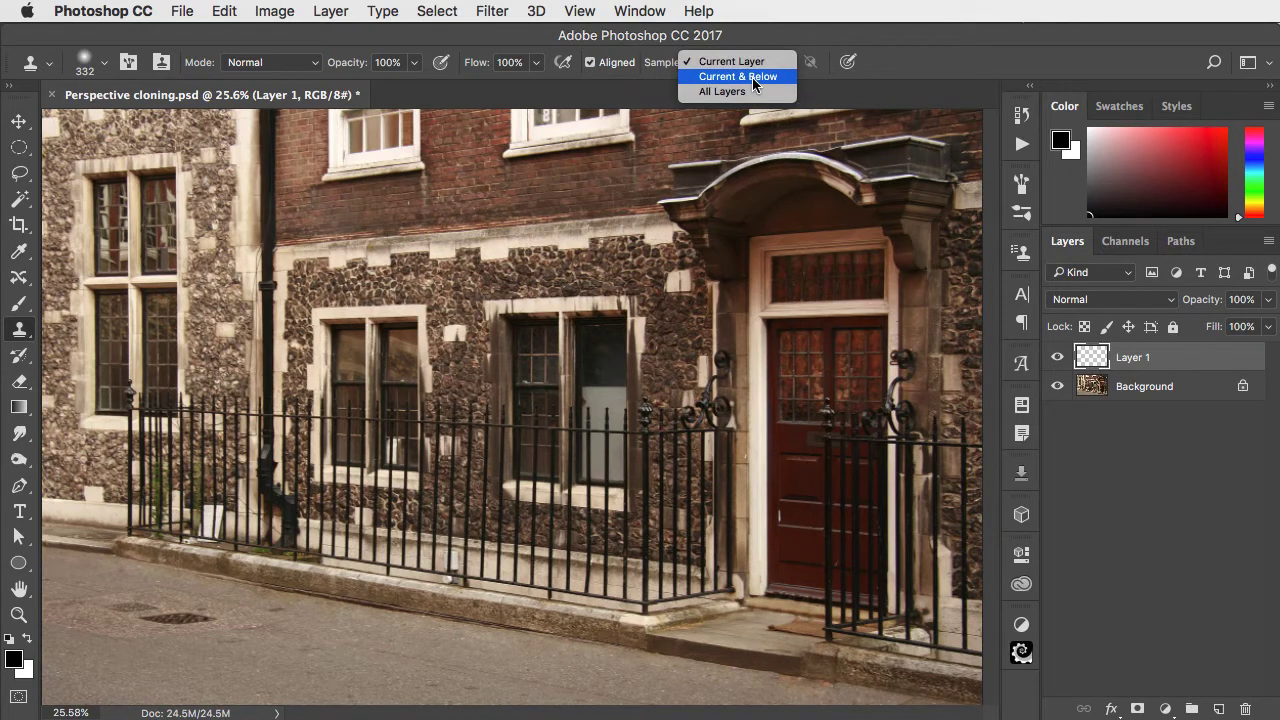
left_click(738, 76)
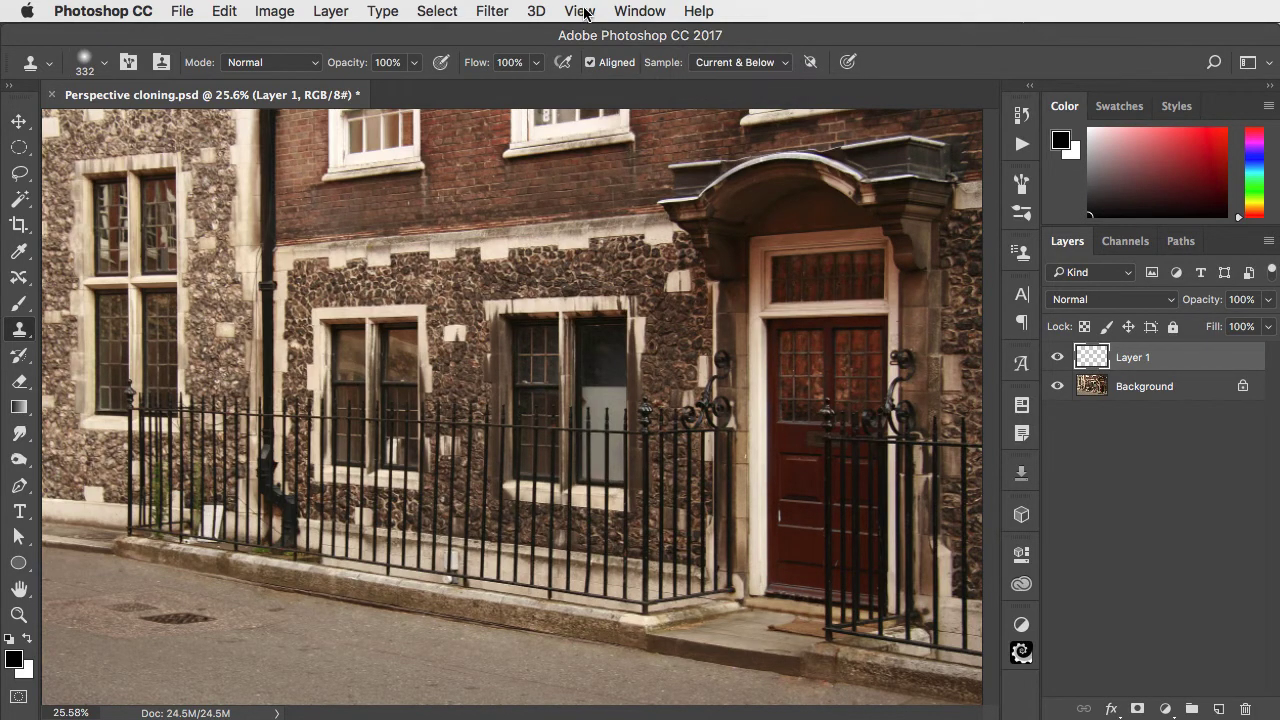
- Show the Clone Source panel and Alt-sample the doorway as the clone source
left_click(640, 12)
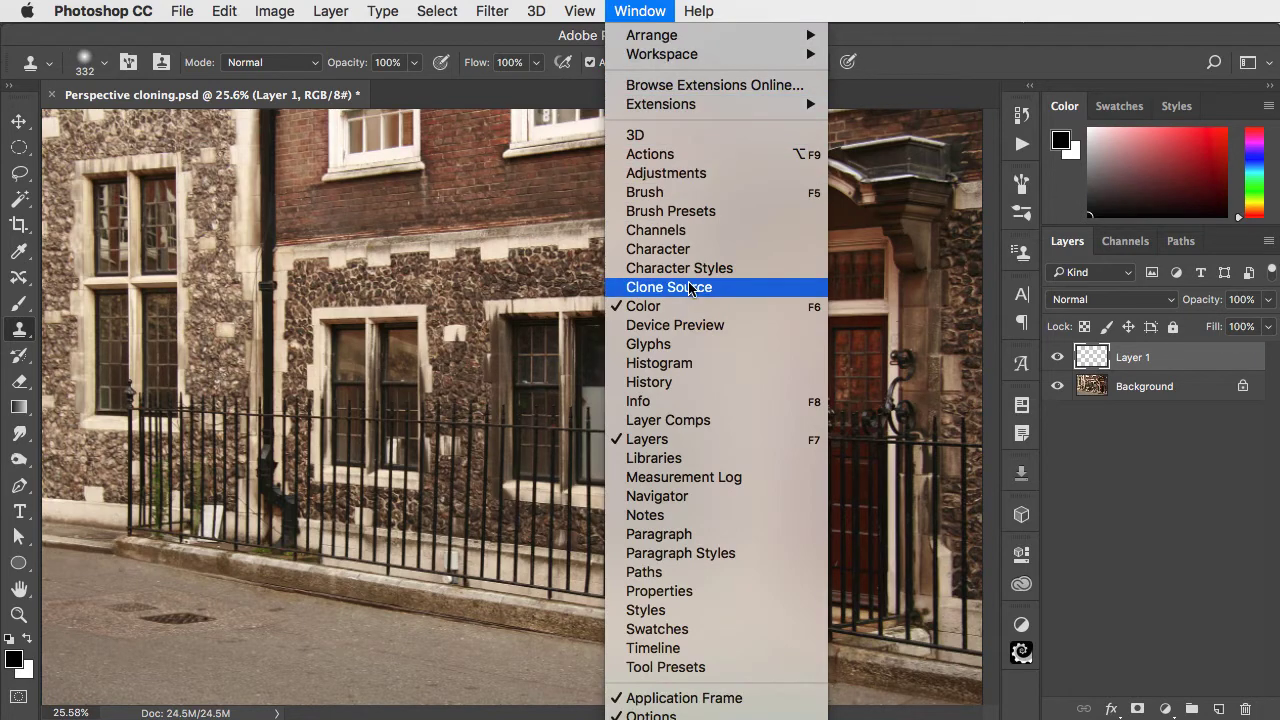
left_click(668, 288)
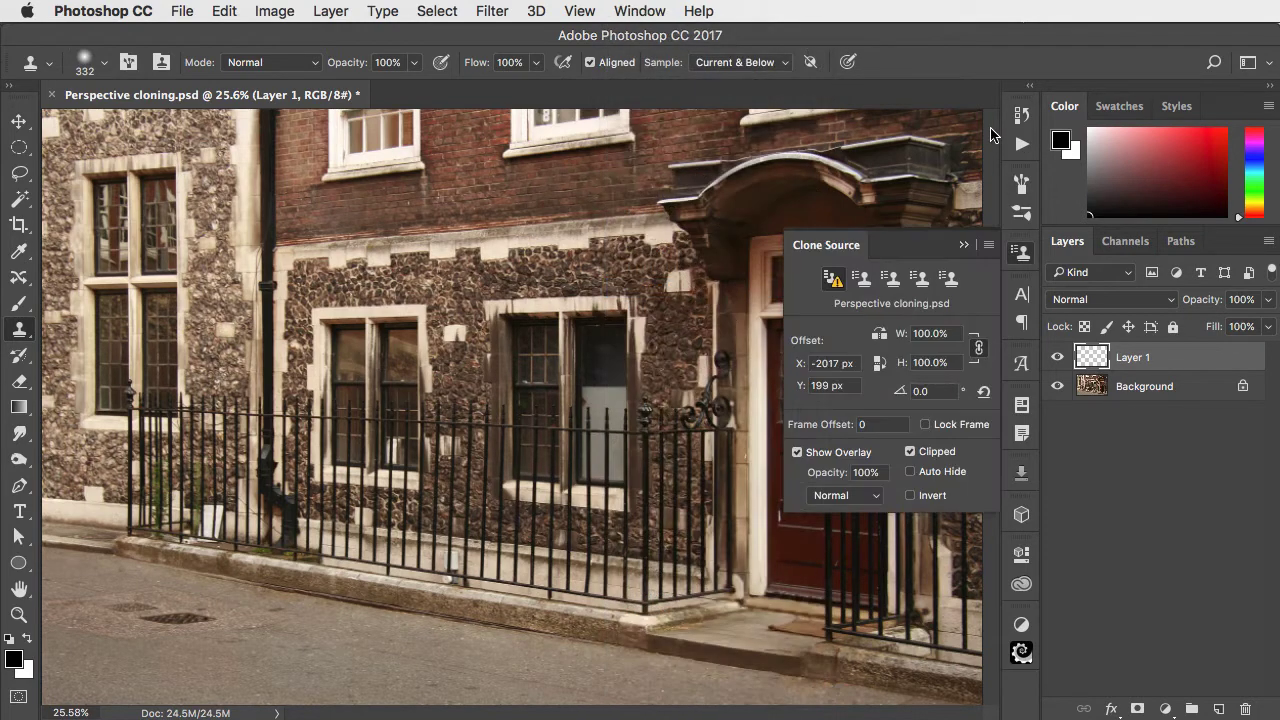
key("alt")
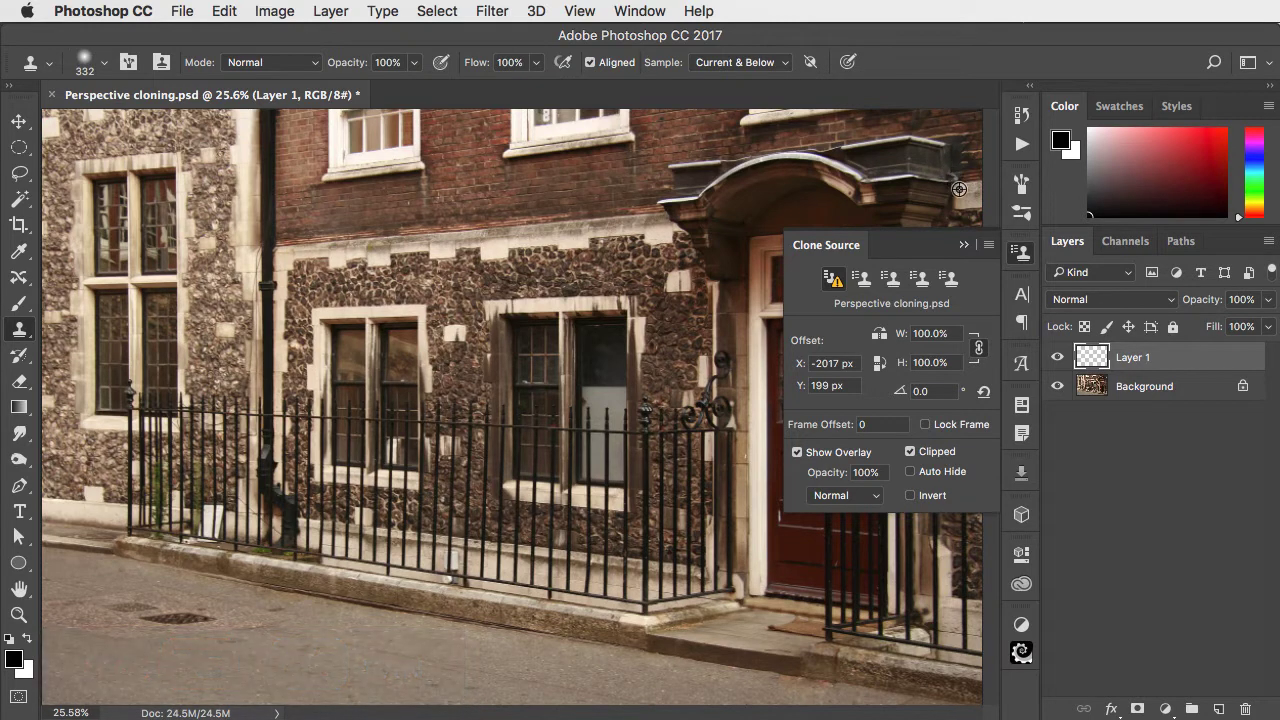
mouse_move(956, 182)
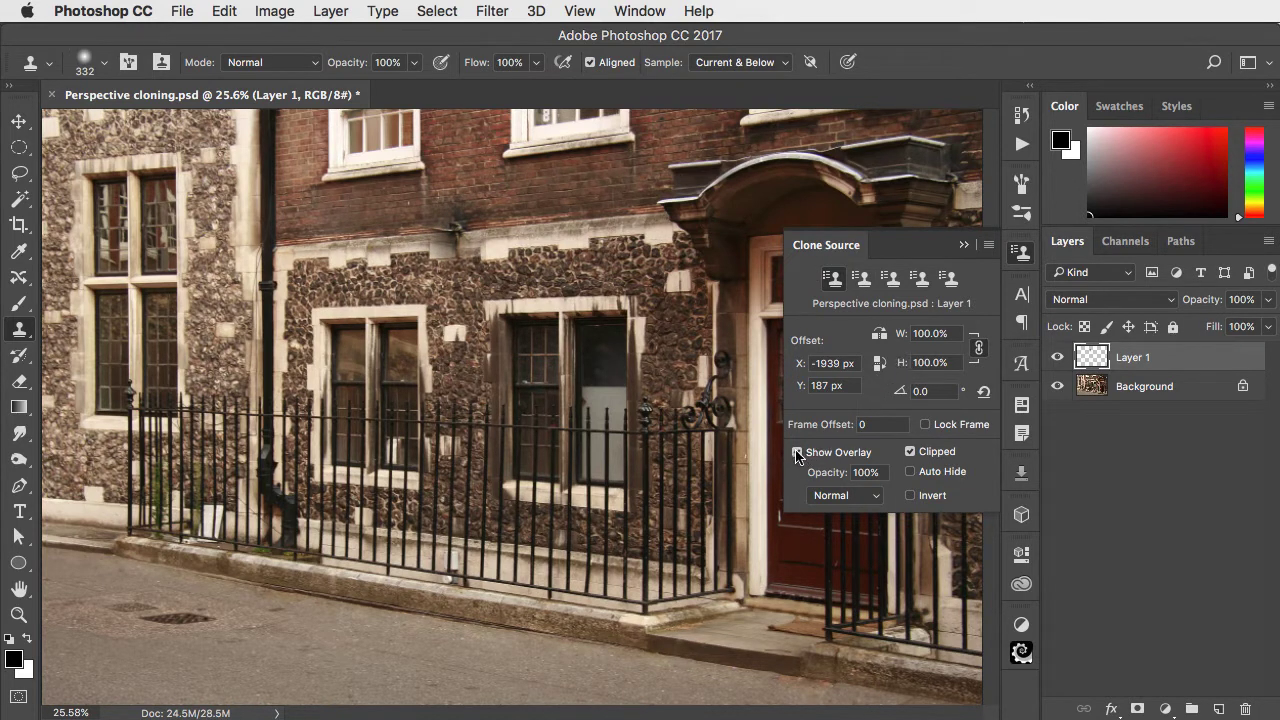
- Uncheck Clipped for a full overlay and scale the clone source to 75%
left_click(796, 452)
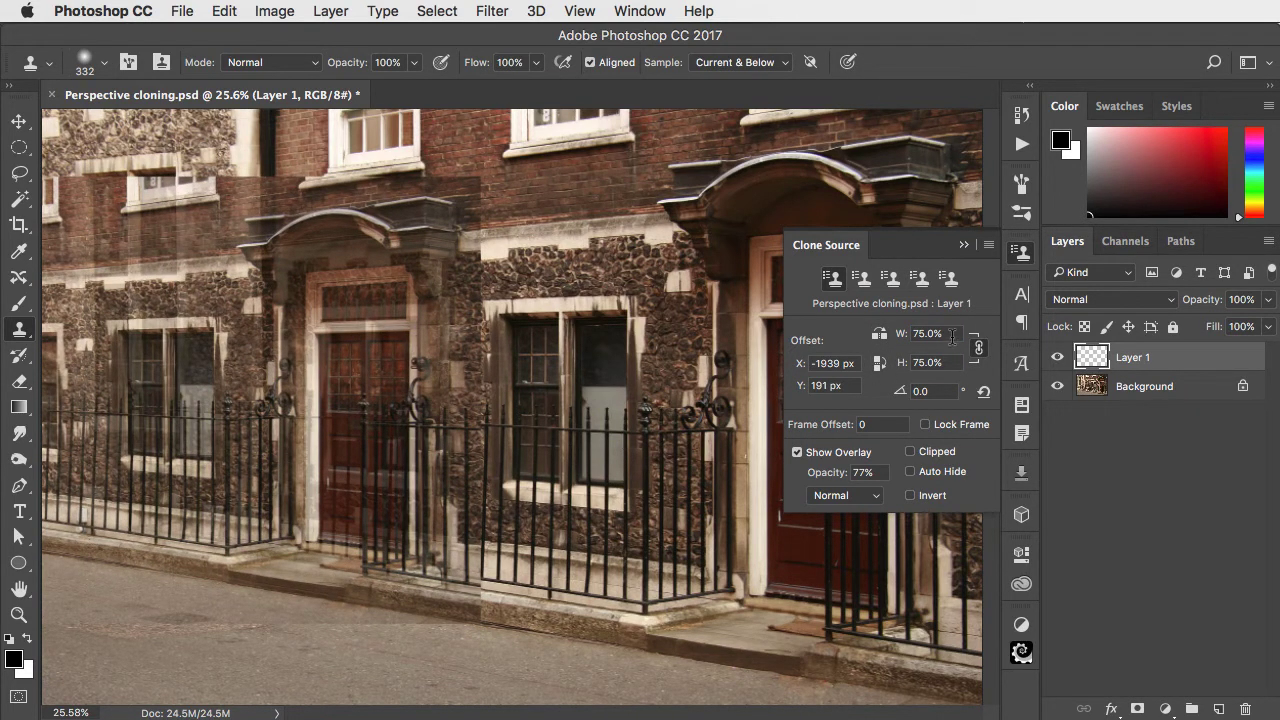
triple_click(926, 332)
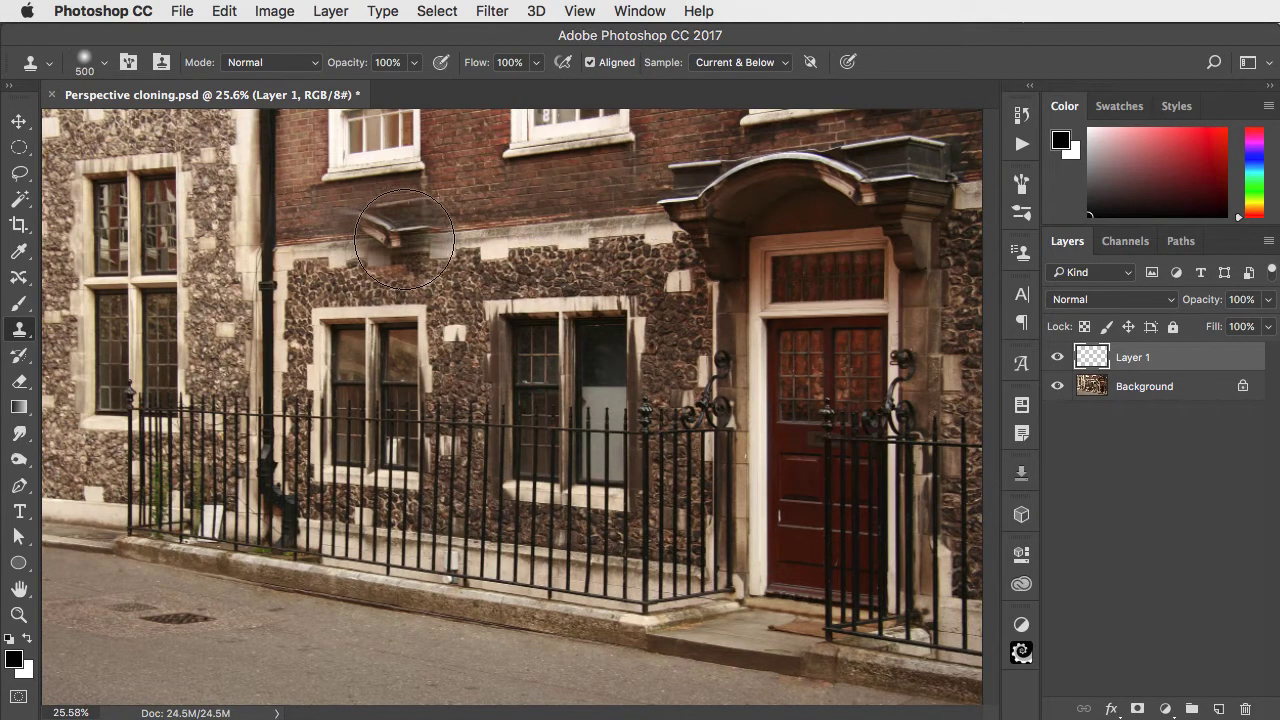
- Paint the scaled doorway and railings onto Layer 1 further down the street
left_click_drag(404, 240, 290, 424)
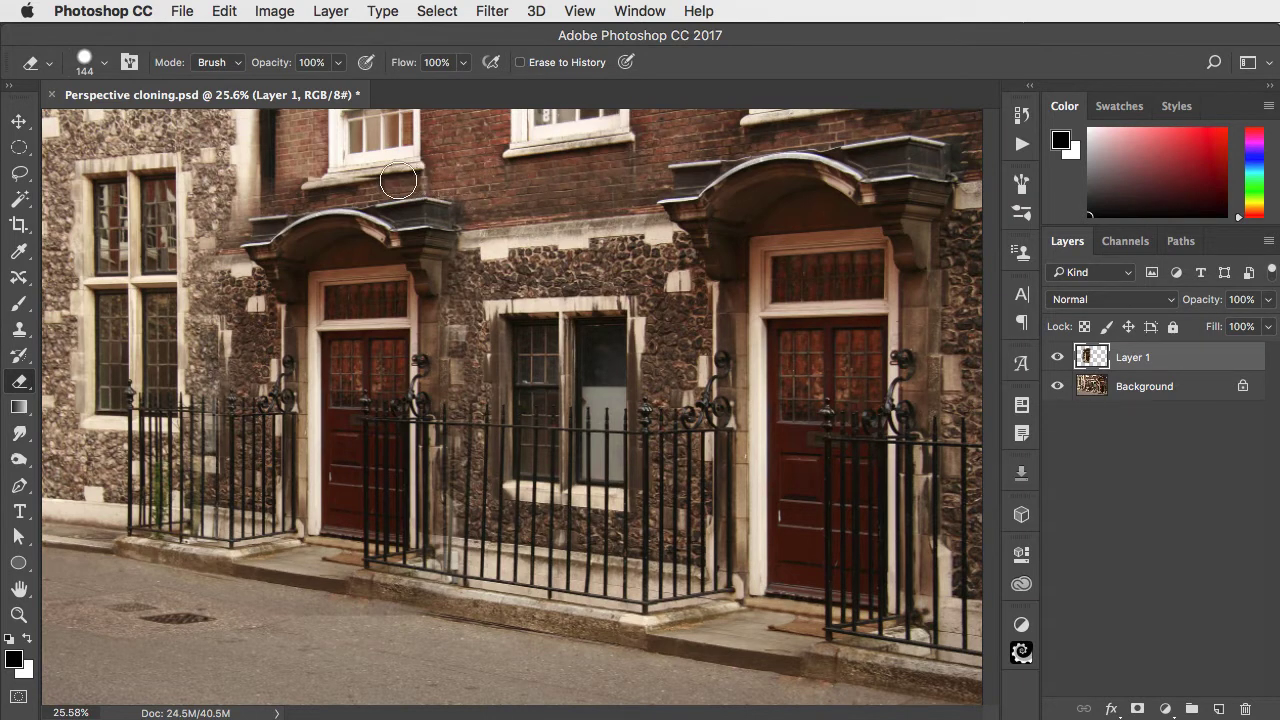
- Erase stray cloned edges around the new doorway and along the pavement and railings
left_click_drag(398, 182, 238, 204)
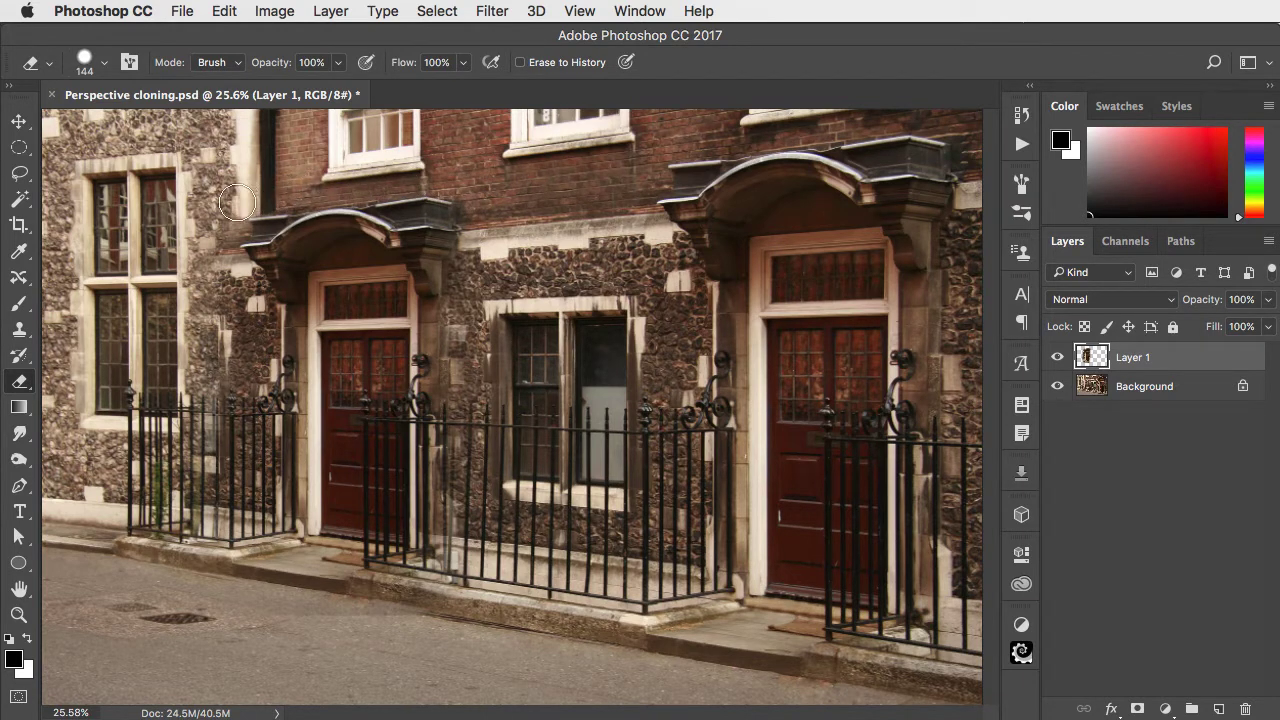
mouse_move(224, 256)
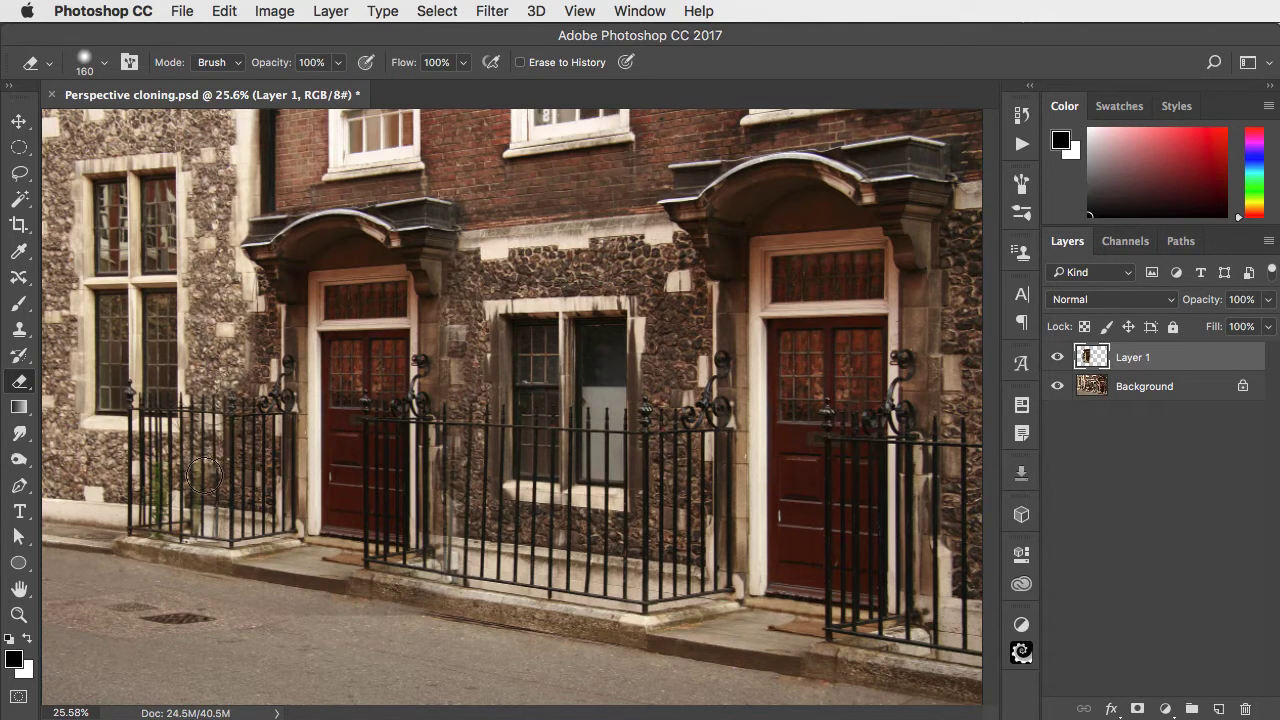
left_click_drag(204, 476, 388, 616)
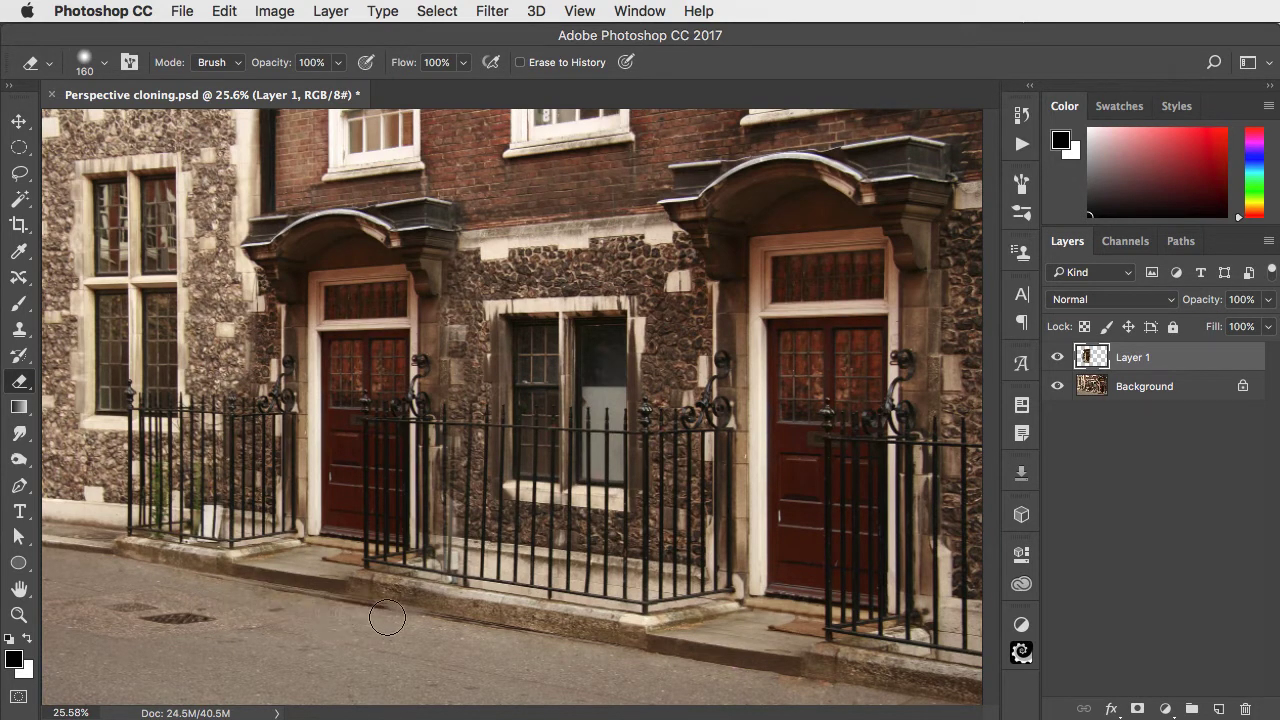